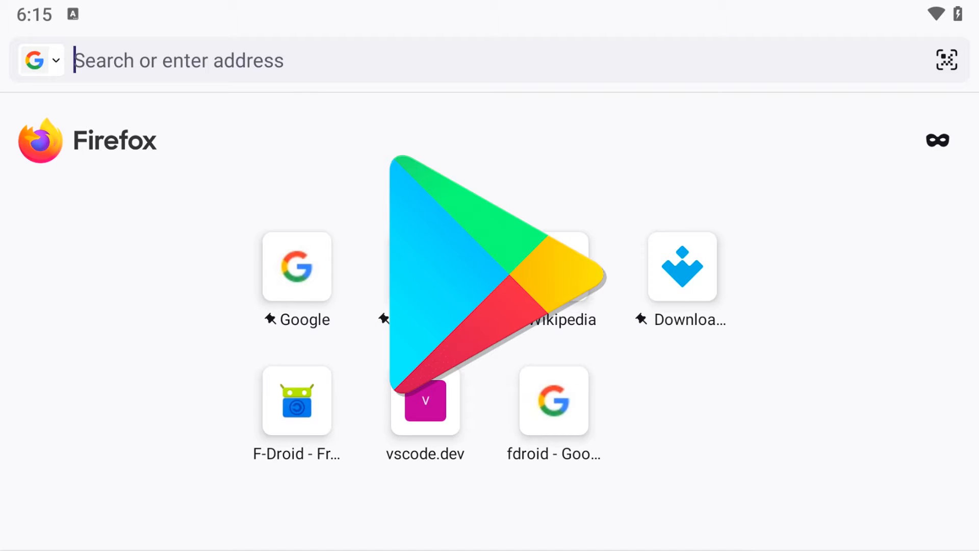
Enter addresses in Firefox's address bar, ending at f-droid.org, to reach the Google home page.
text(diply.com)
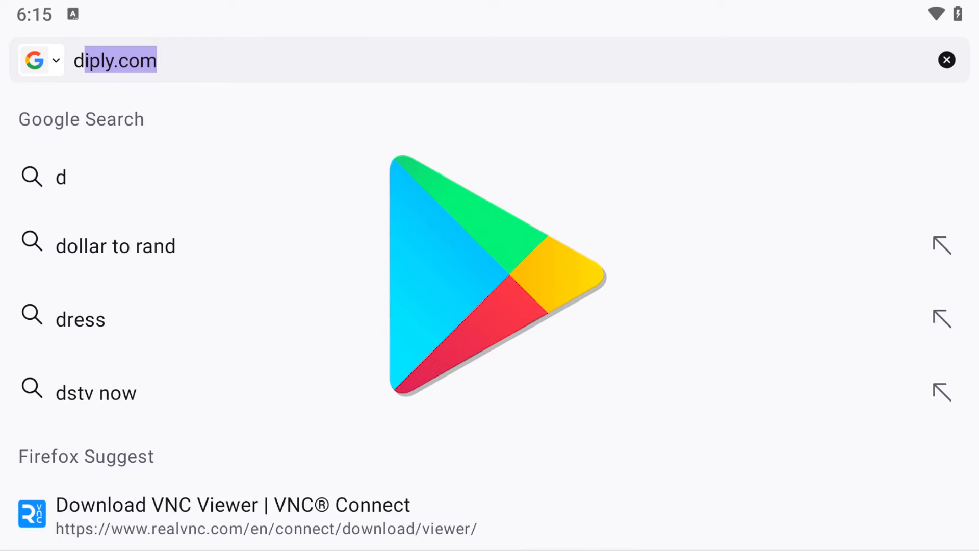
click(947, 61)
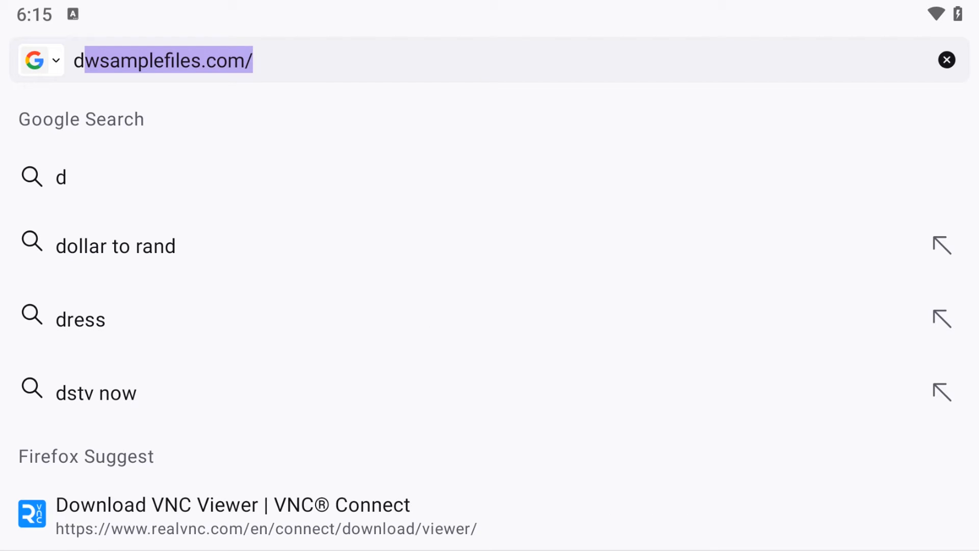
text(f-droid.org/)
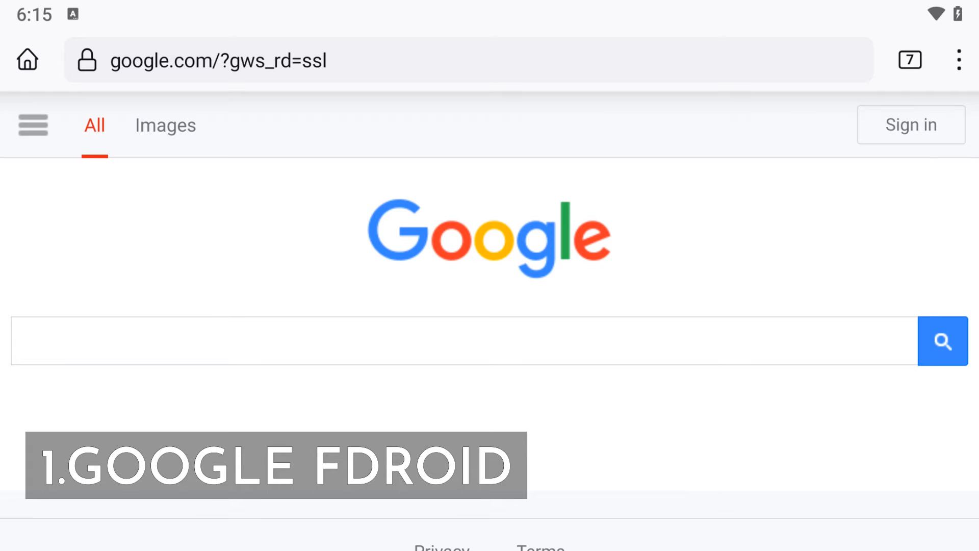
Search for 'f droid apk', reach f-droid.org and start the F-Droid APK download.
text(f)
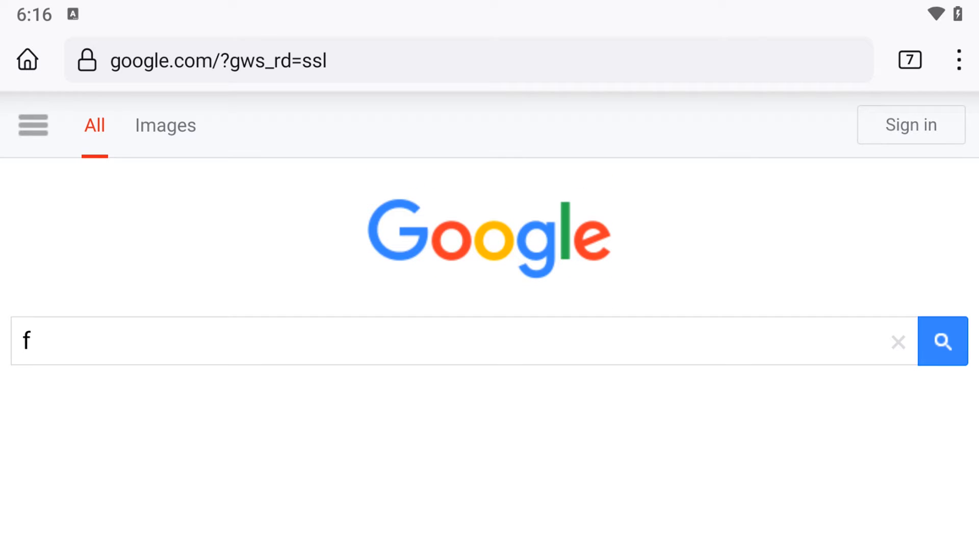
text(droid apk)
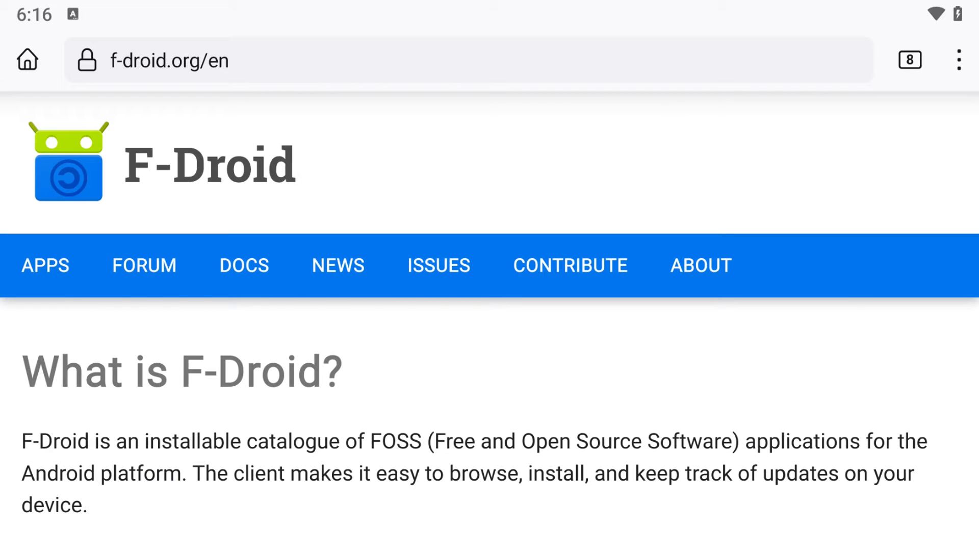
scroll(down, 3)
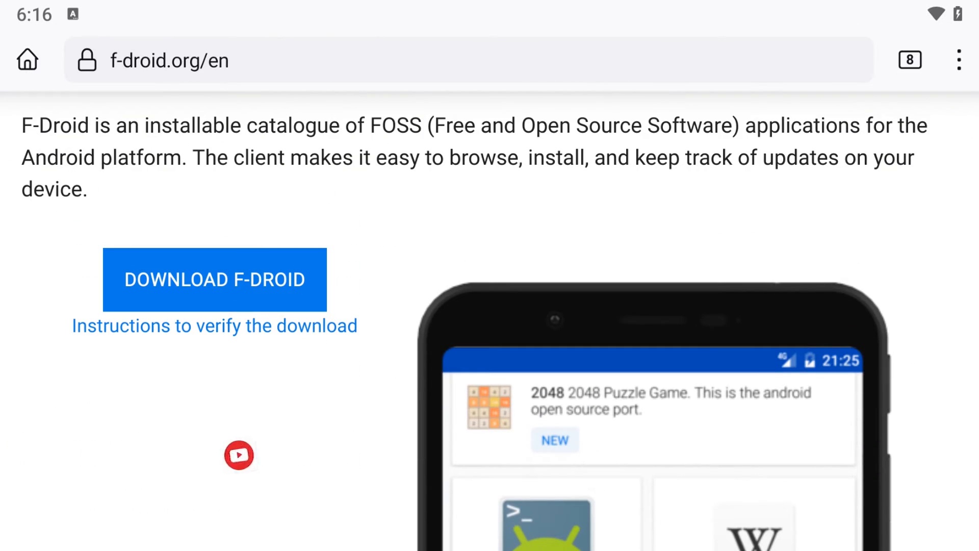
click(239, 454)
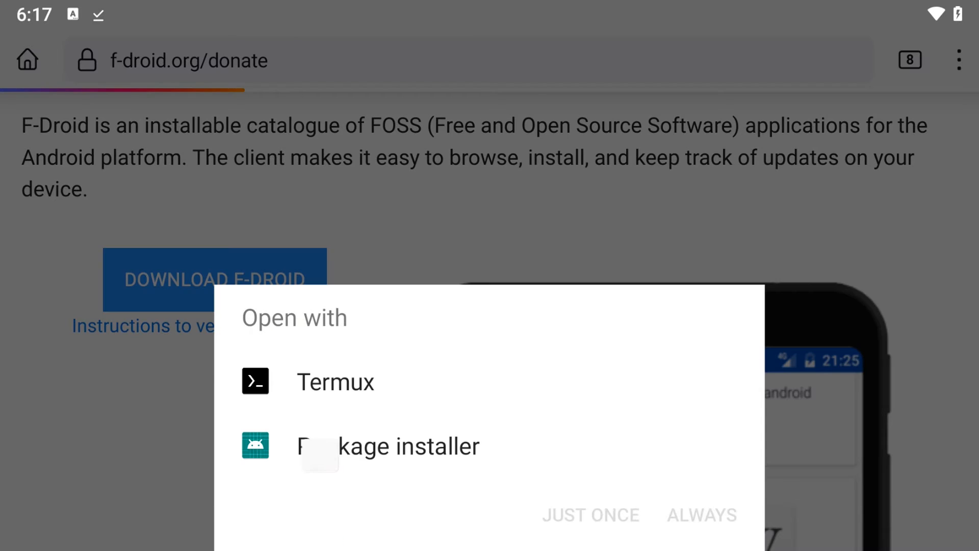
Install the downloaded F-Droid update through Package installer and launch F-Droid.
click(388, 446)
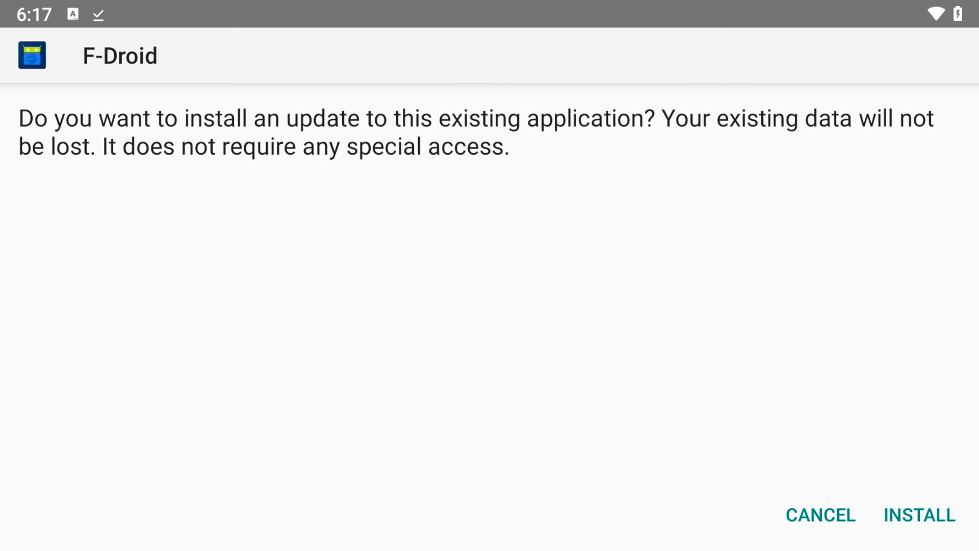
click(919, 514)
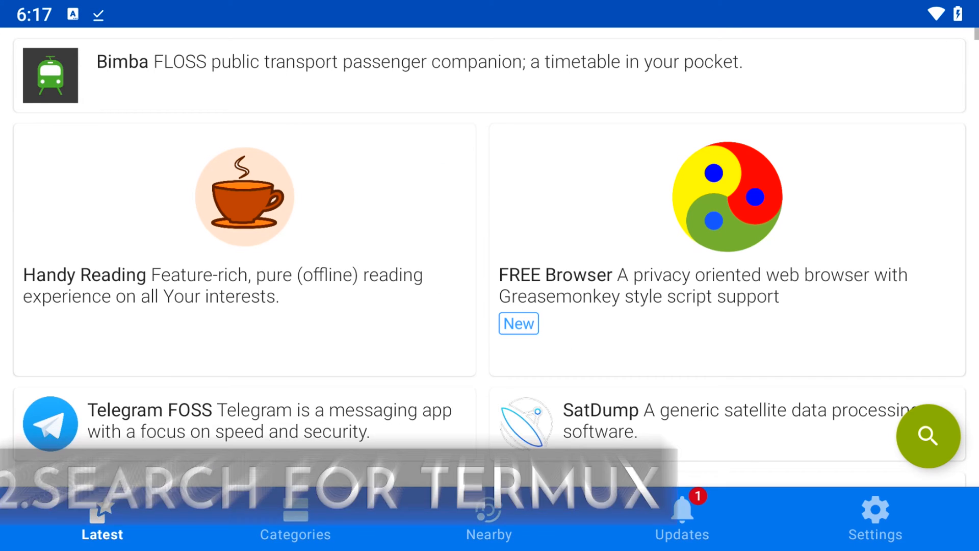
Search F-Droid for 'termux' and reach the Termux catalogue page, launching the installed app.
click(929, 437)
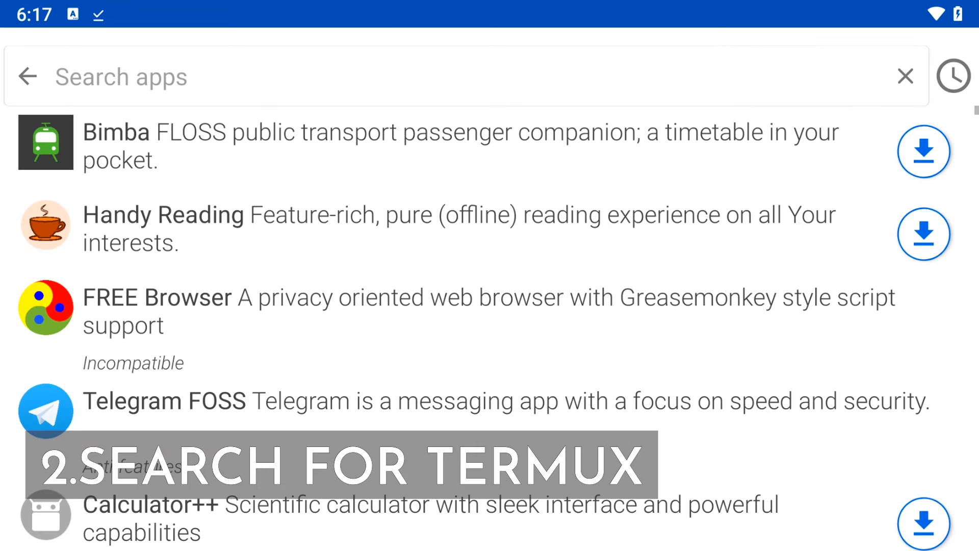
text(termux)
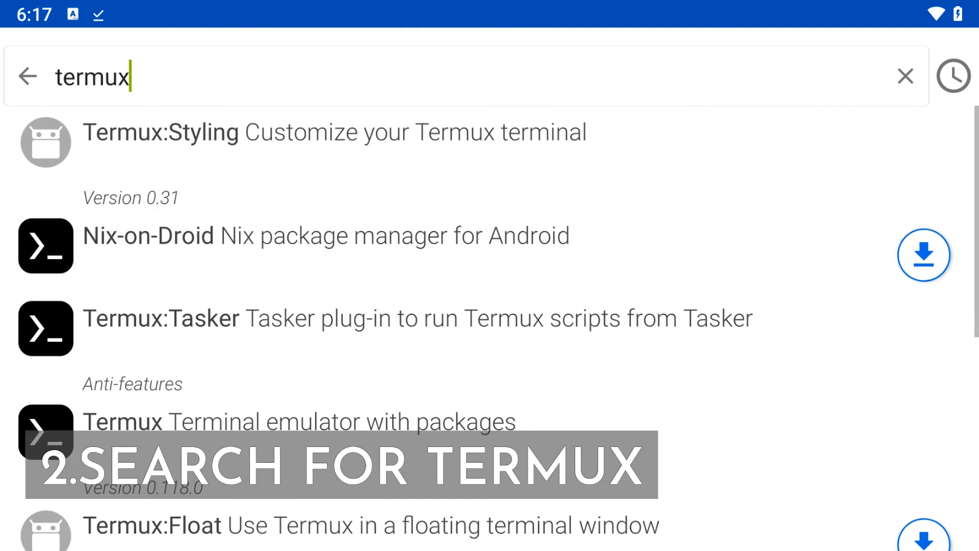
scroll(down, 3)
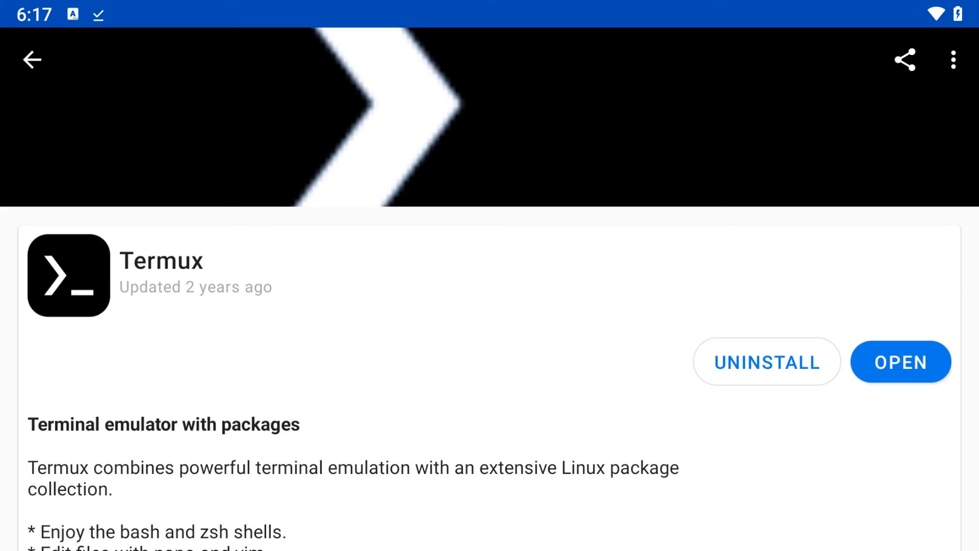
click(901, 361)
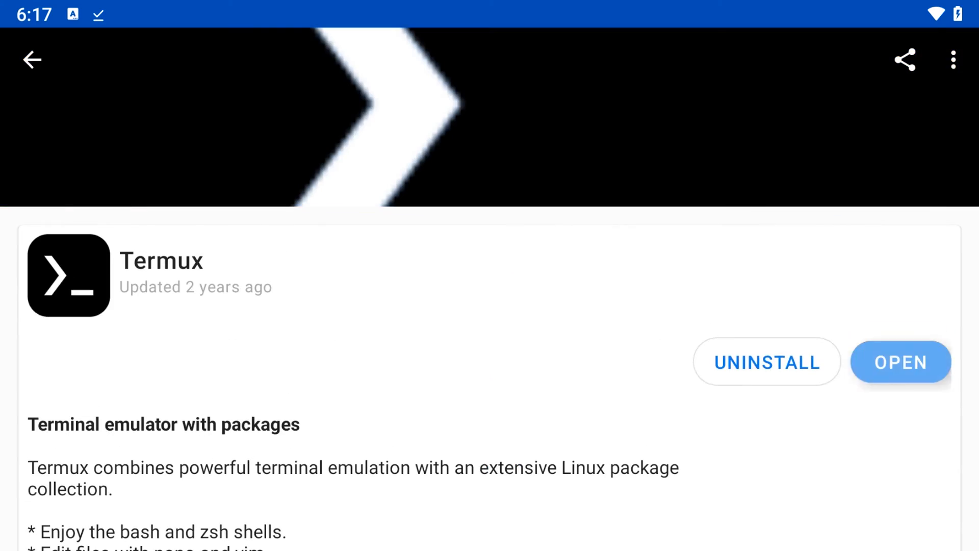
click(901, 362)
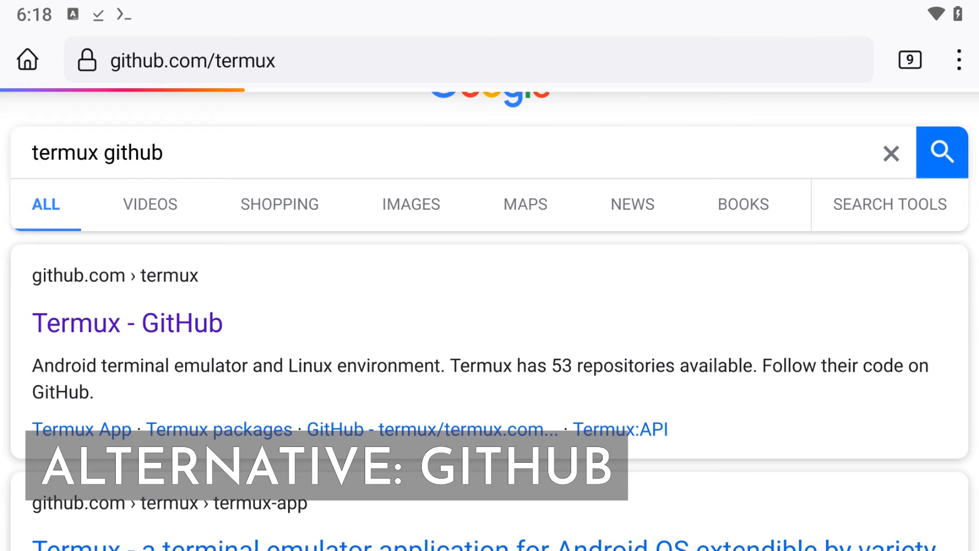
View the termux-app GitHub releases and their v0.118.0 APK assets, then return to F-Droid's Termux page.
click(127, 323)
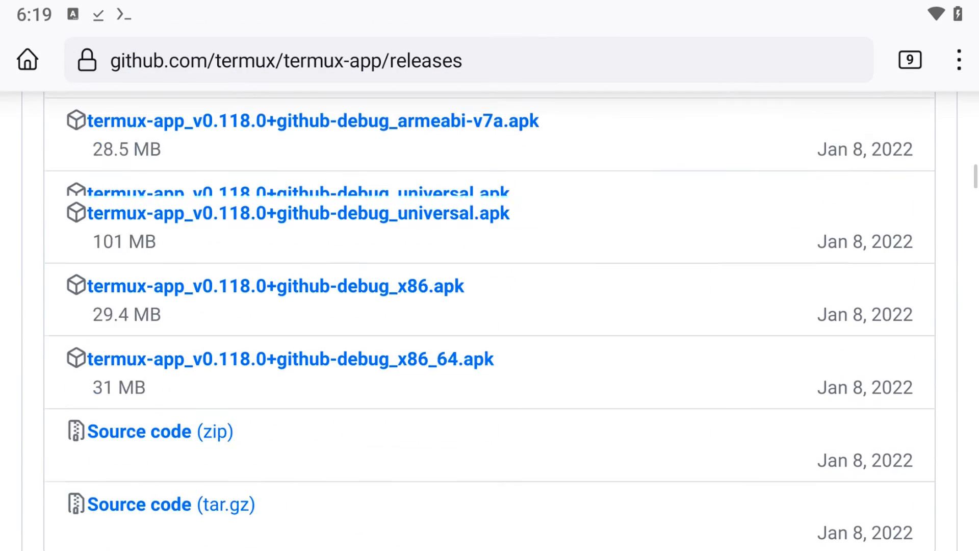
scroll(up, 3)
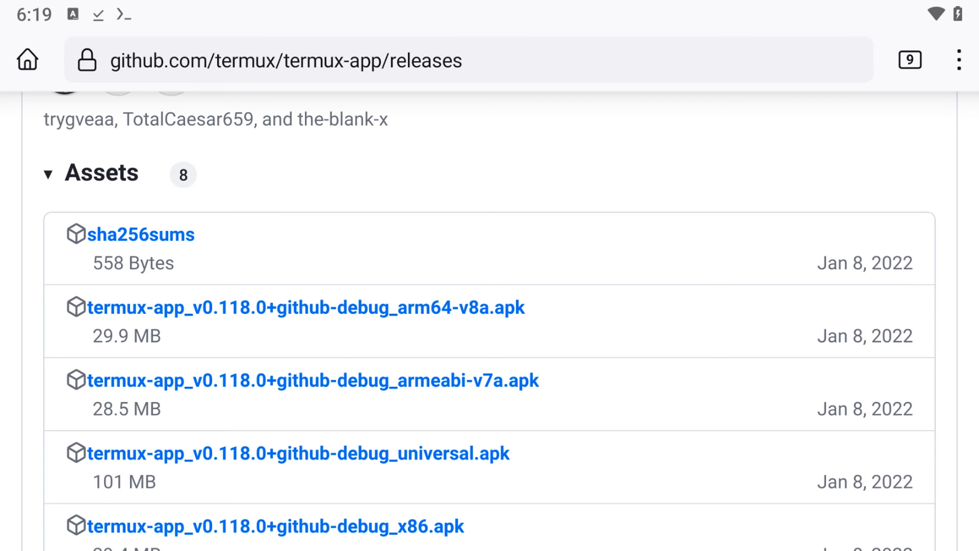
scroll(down, 3)
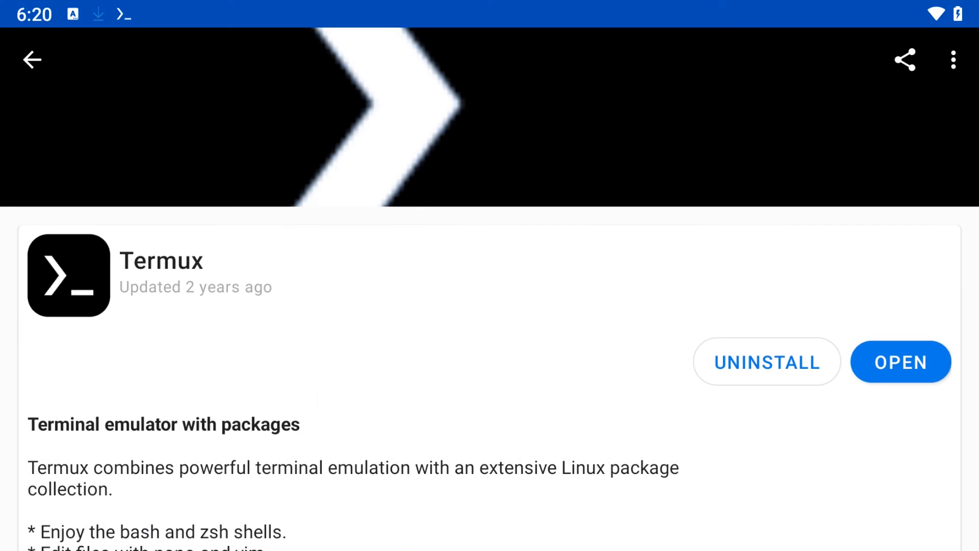
Launch Termux, list the home folder with ls and run ./install-nethunter-termux, which reports an unsupported architecture.
click(900, 361)
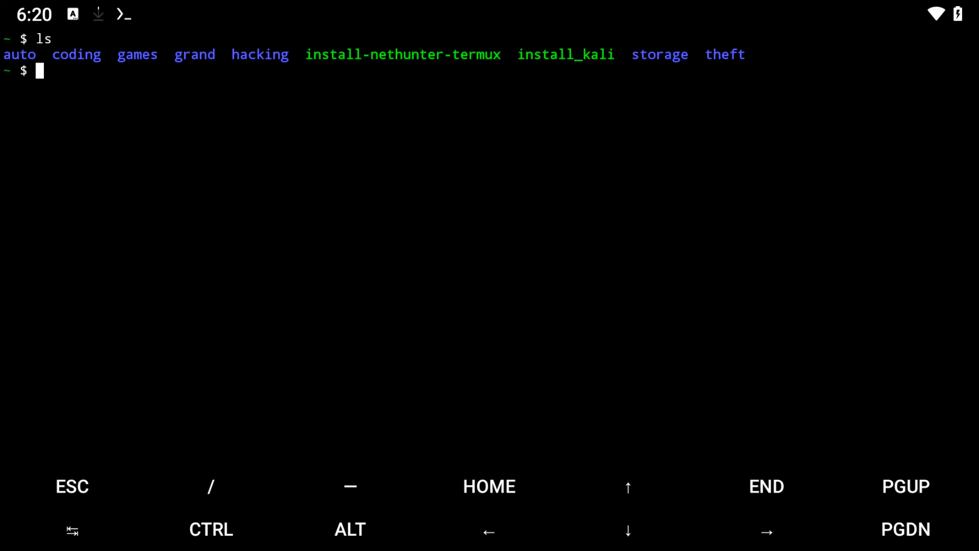
text(./install-nethu)
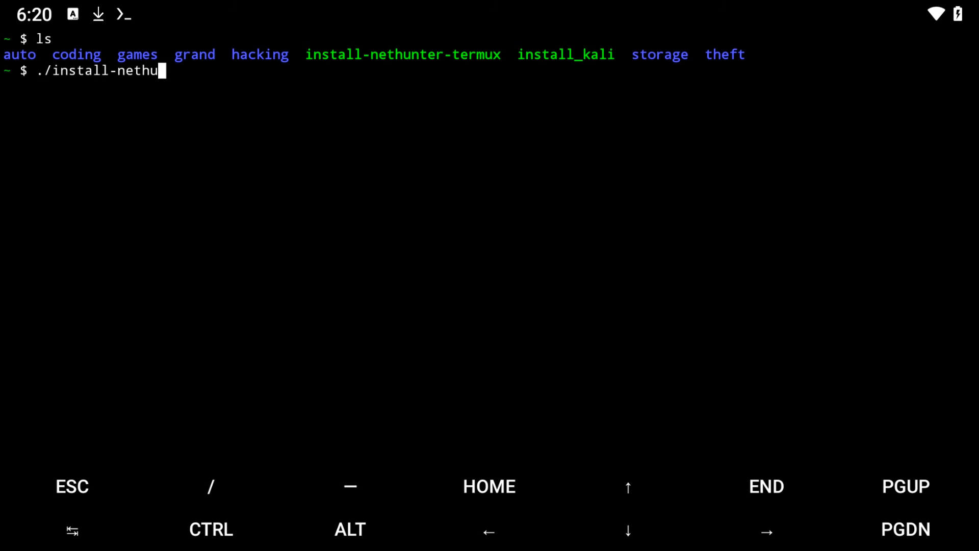
key(Enter)
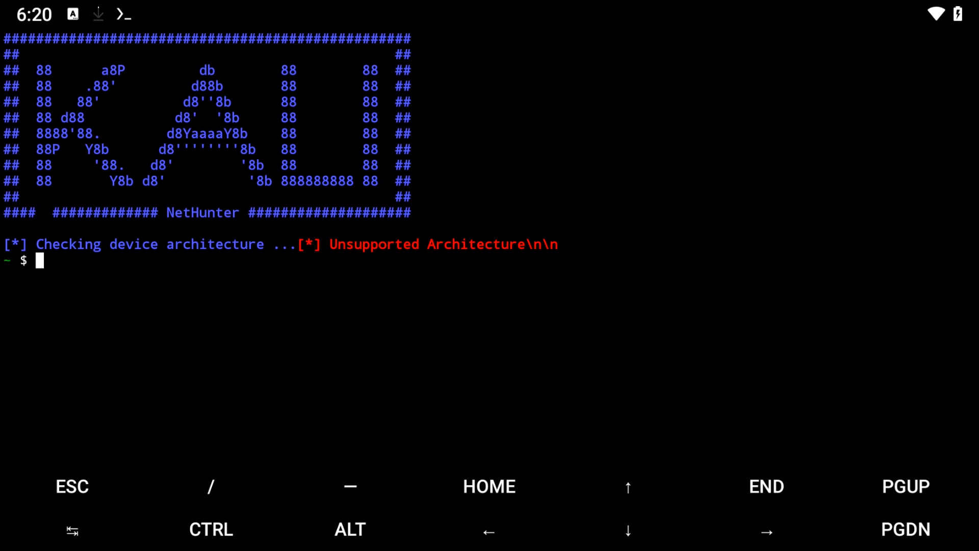
text(s)
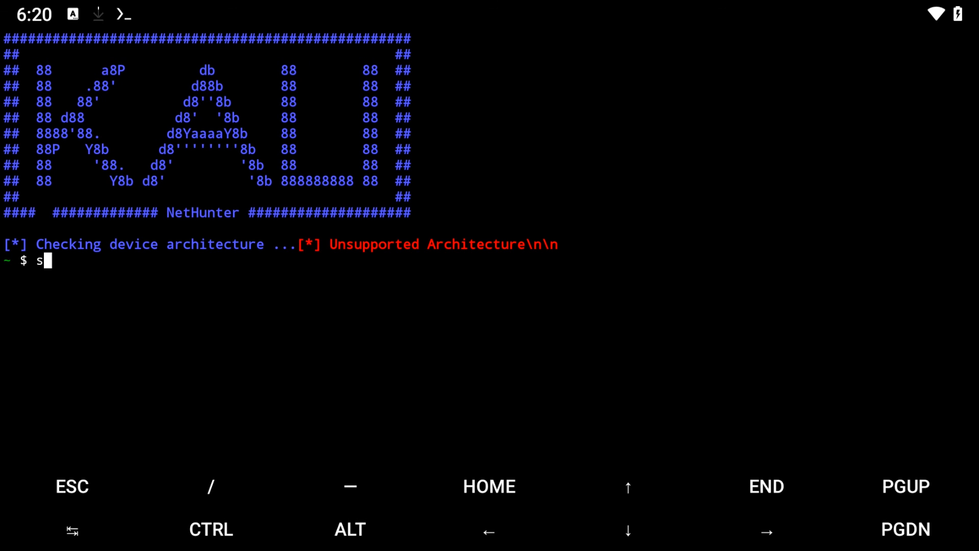